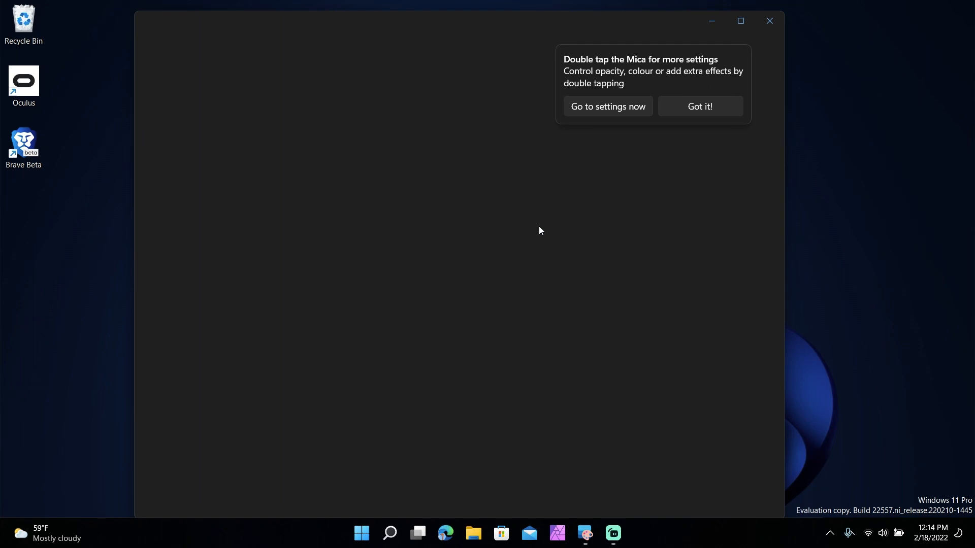
{"action": "mouse_move", "coordinate": [591, 203]}
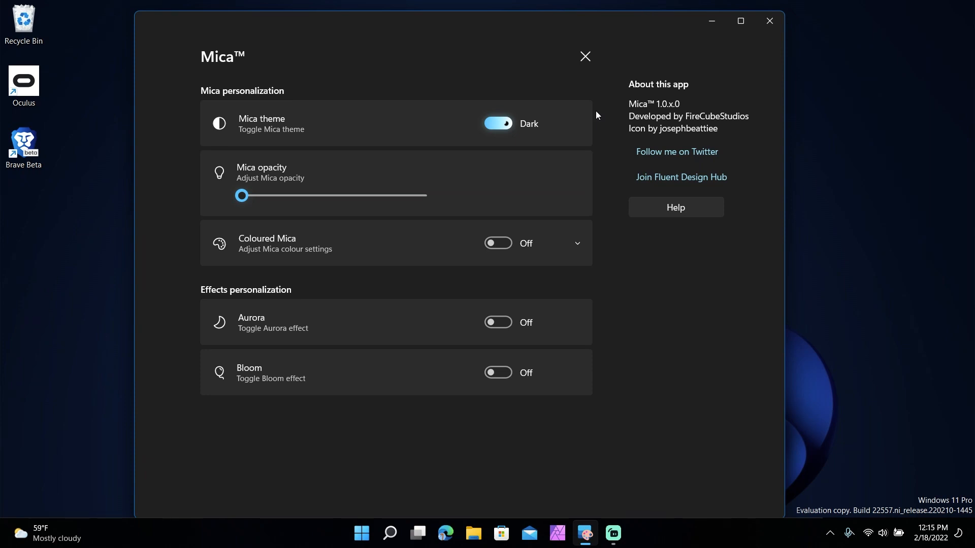
{"action": "mouse_move", "coordinate": [519, 143]}
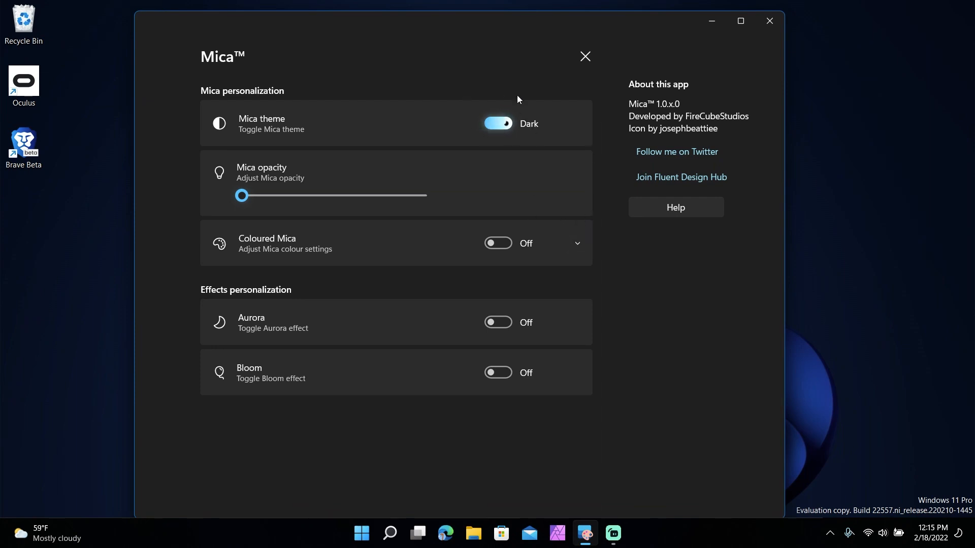
{"action": "mouse_move", "coordinate": [468, 145]}
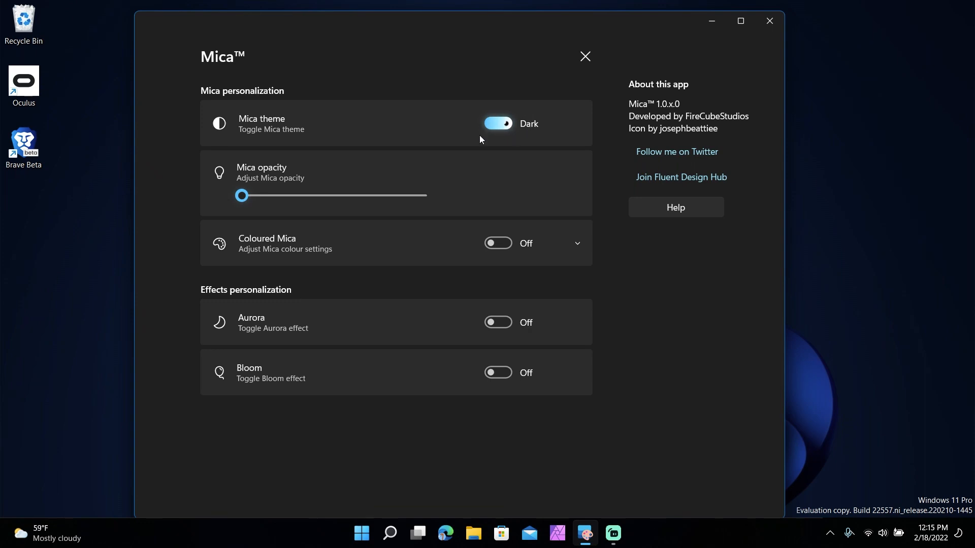
Step: Raise the Mica opacity slider from 0 to just above halfway, about 0.5
{"action": "left_click", "coordinate": [242, 195]}
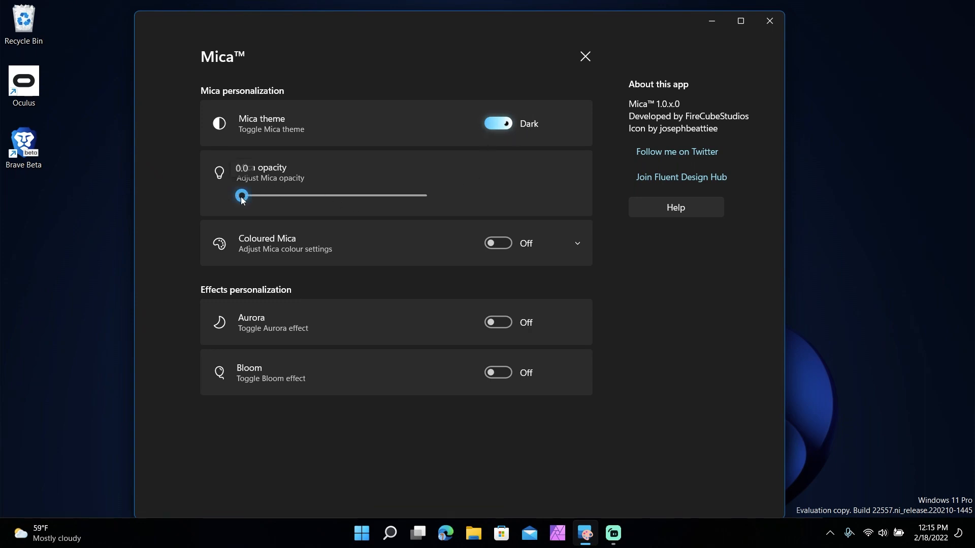
{"action": "left_click_drag", "start_coordinate": [242, 195], "coordinate": [326, 195]}
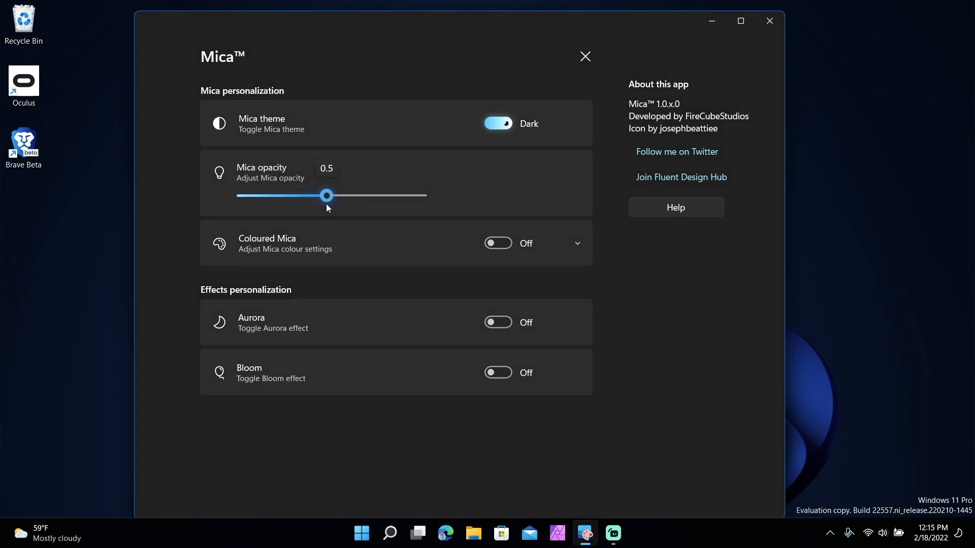
{"action": "left_click_drag", "start_coordinate": [325, 195], "coordinate": [331, 195]}
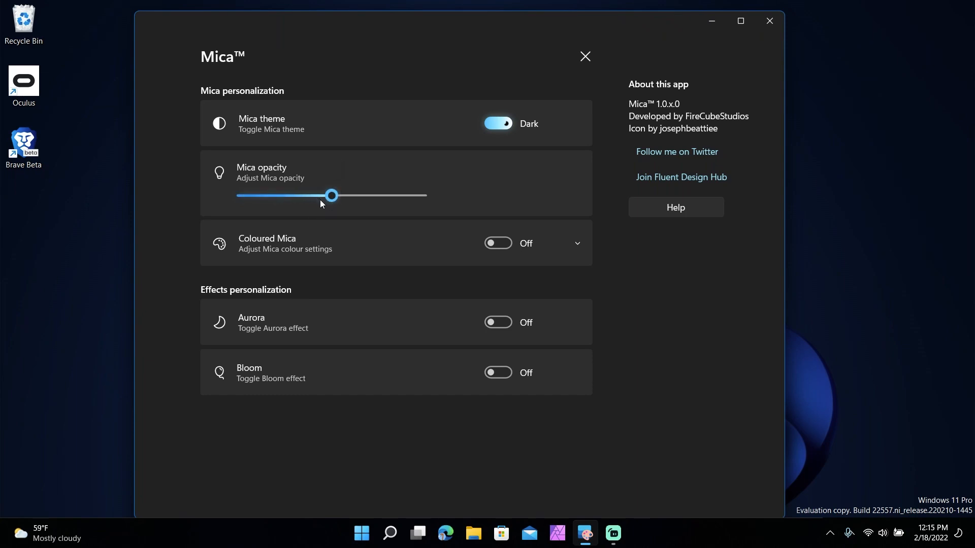
{"action": "left_click_drag", "start_coordinate": [331, 195], "coordinate": [341, 195]}
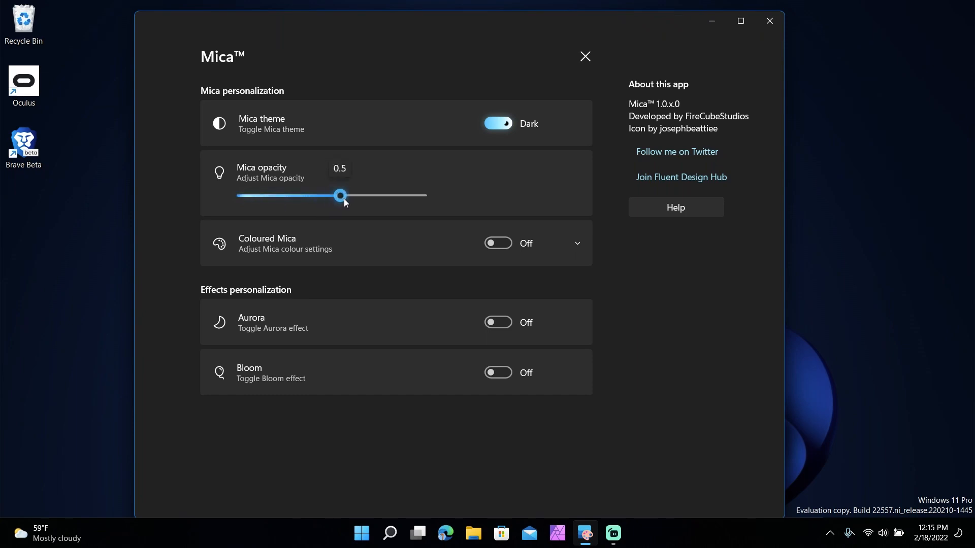
{"action": "left_click_drag", "start_coordinate": [341, 195], "coordinate": [331, 195]}
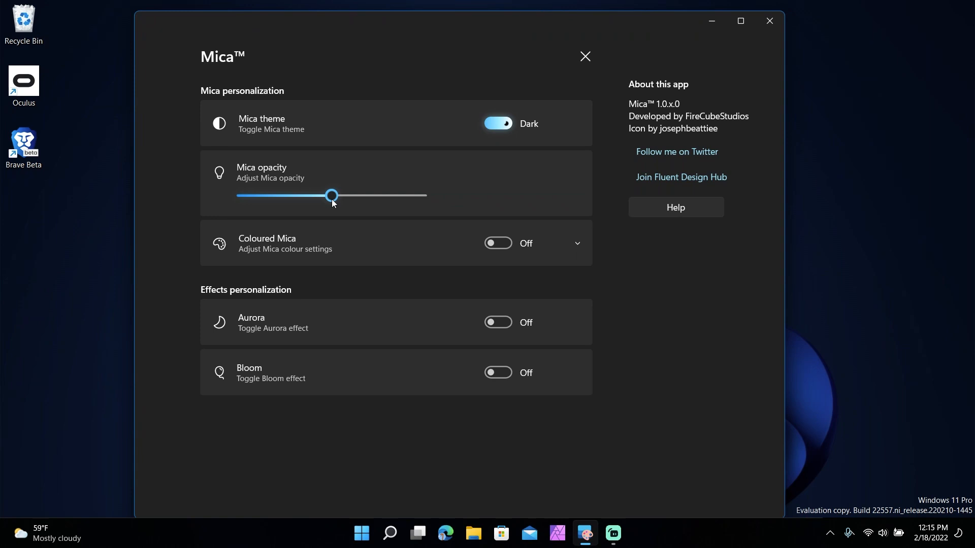
Step: Turn Coloured Mica on and try blue then bright green tints from the spectrum
{"action": "left_click", "coordinate": [498, 242]}
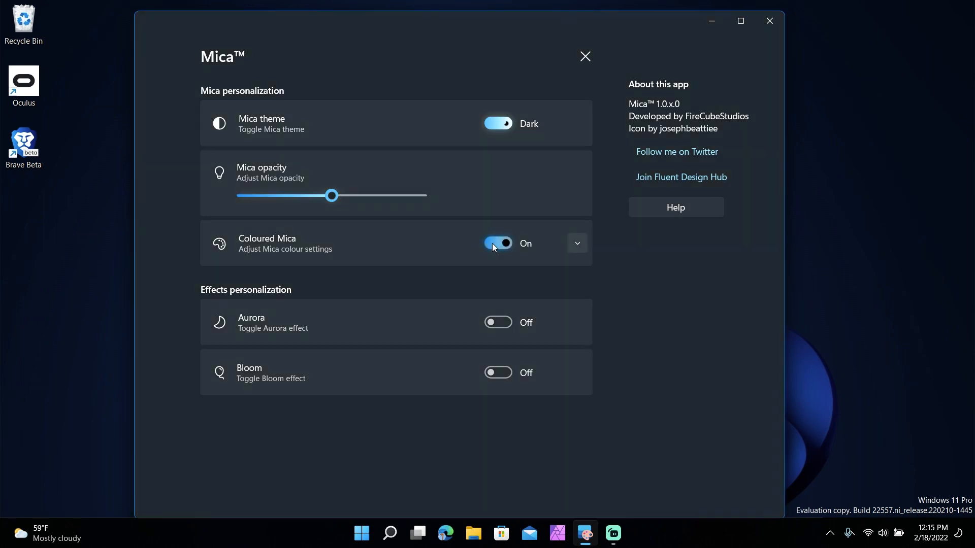
{"action": "left_click", "coordinate": [576, 243]}
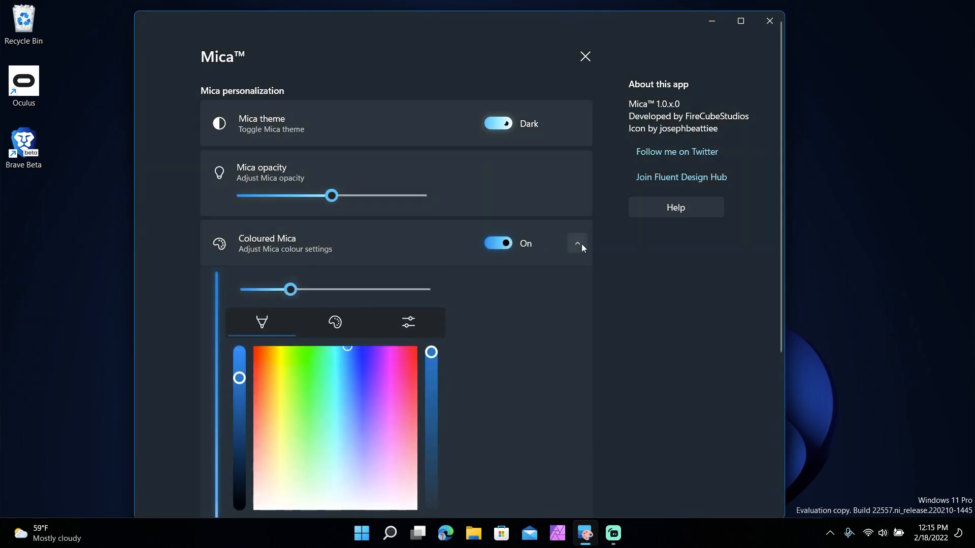
{"action": "left_click", "coordinate": [377, 421]}
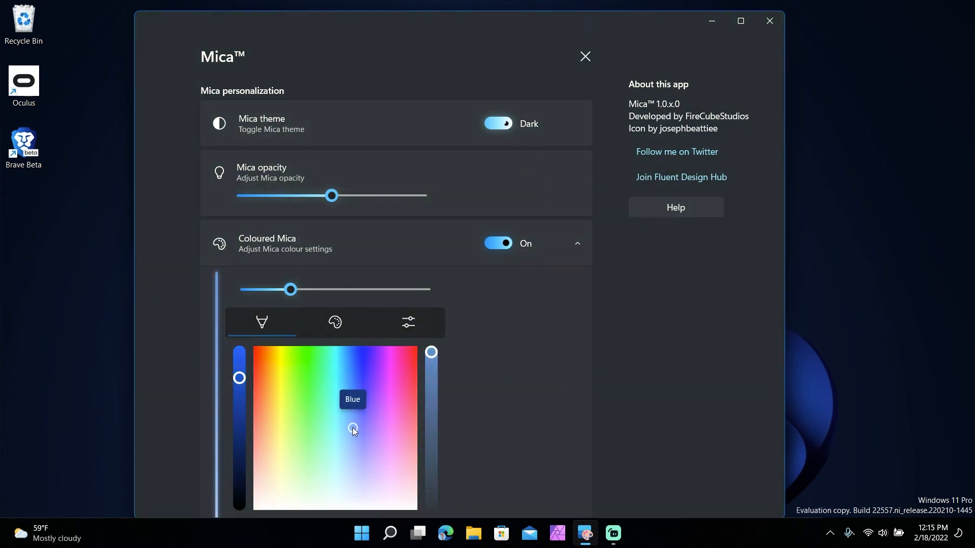
{"action": "left_click", "coordinate": [319, 407]}
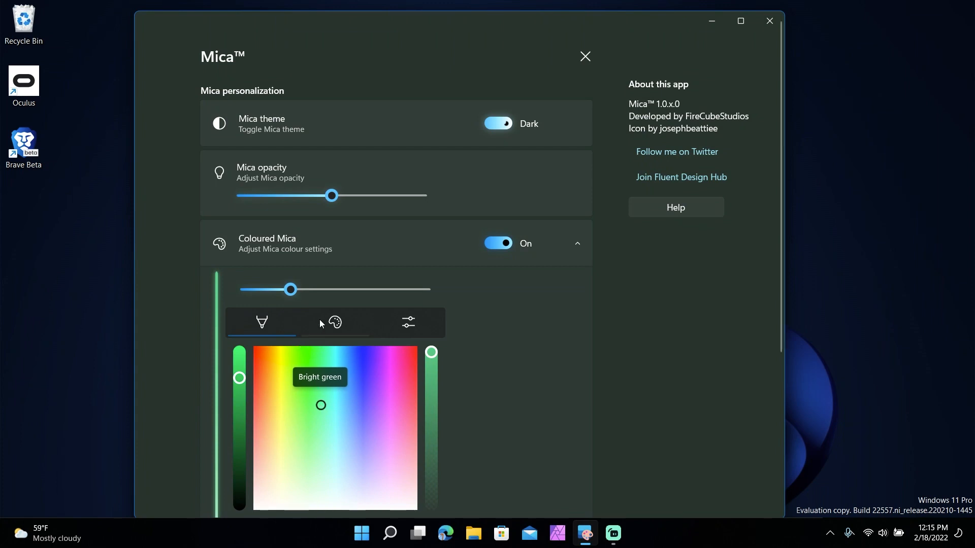
Step: Browse the swatches and RGB views, return to the spectrum, then turn Coloured Mica off
{"action": "left_click", "coordinate": [334, 322]}
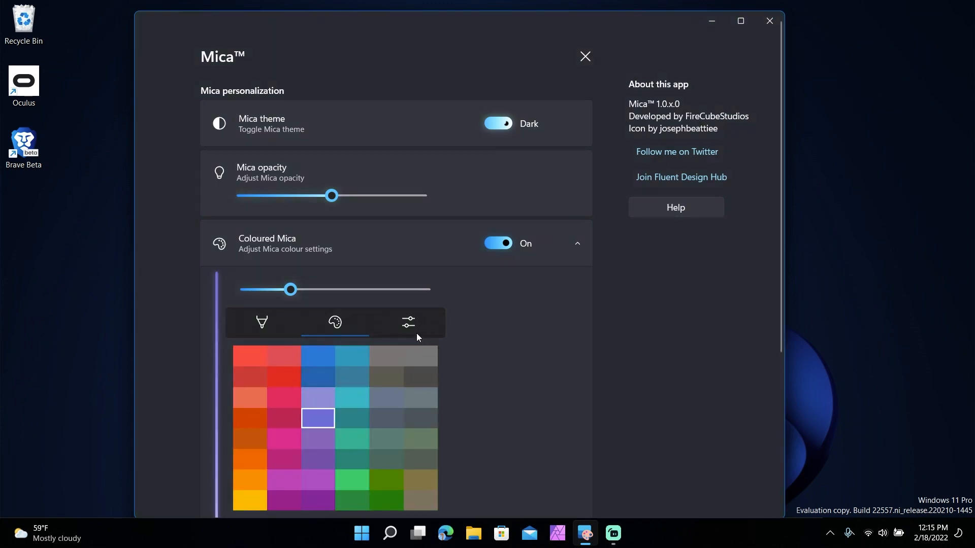
{"action": "left_click", "coordinate": [407, 322]}
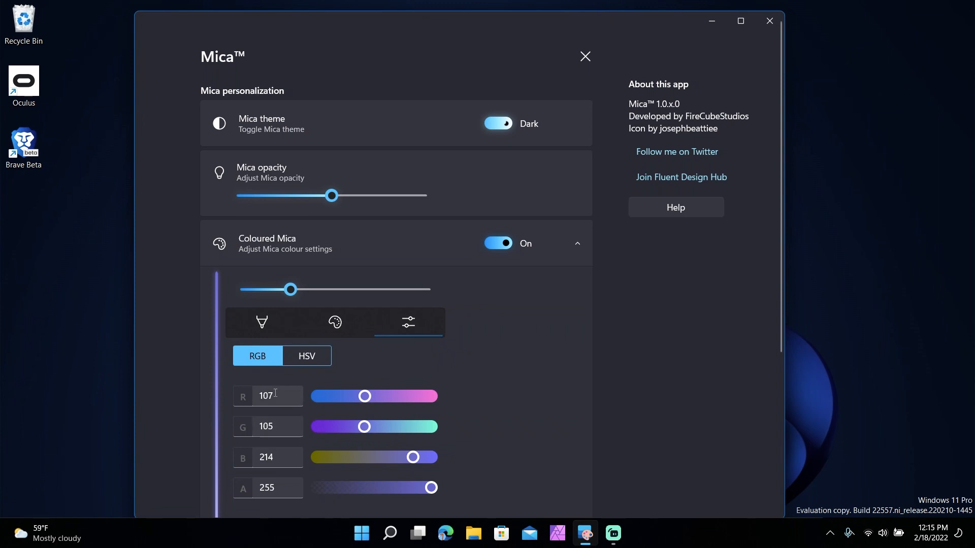
{"action": "left_click", "coordinate": [261, 322]}
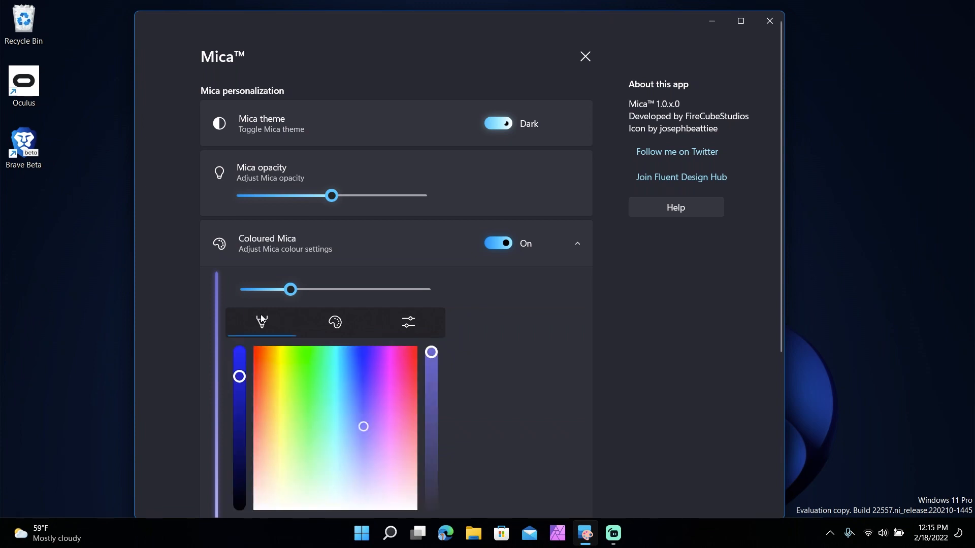
{"action": "left_click", "coordinate": [498, 243]}
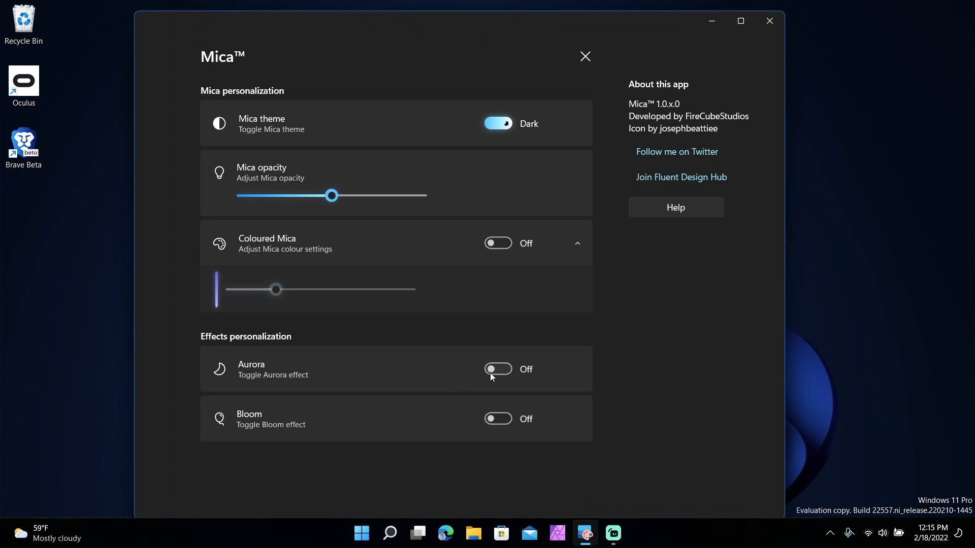
Step: Try the Aurora effect on and off again, then switch Bloom on
{"action": "left_click", "coordinate": [498, 369]}
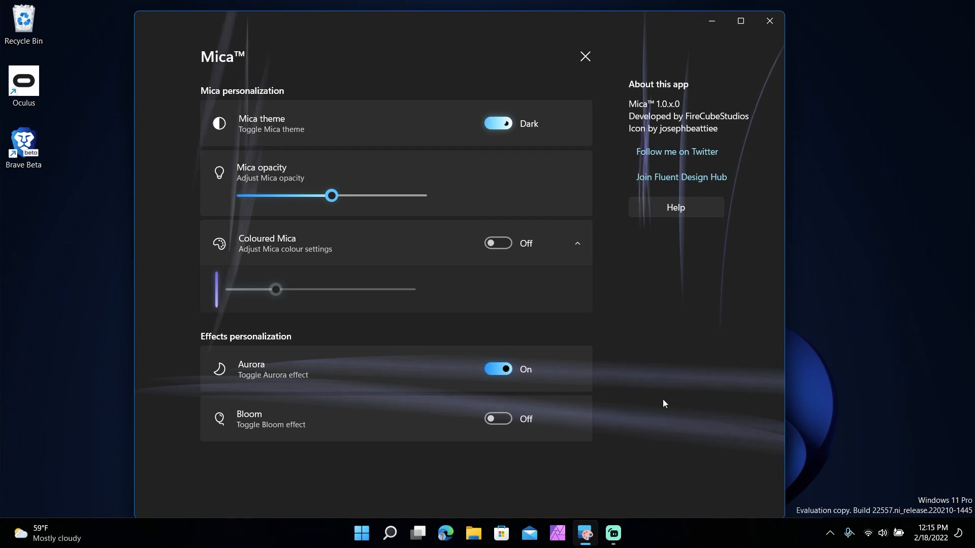
{"action": "mouse_move", "coordinate": [761, 112]}
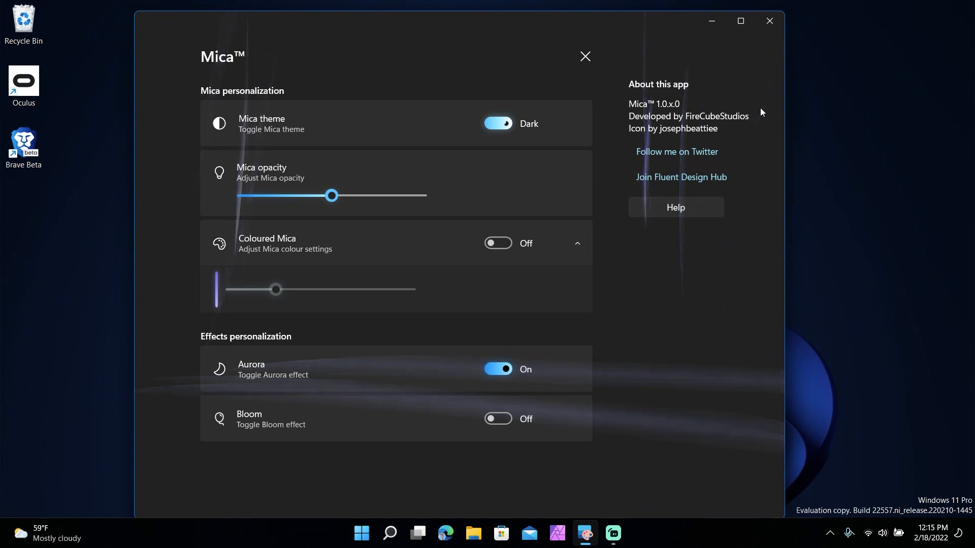
{"action": "mouse_move", "coordinate": [665, 322]}
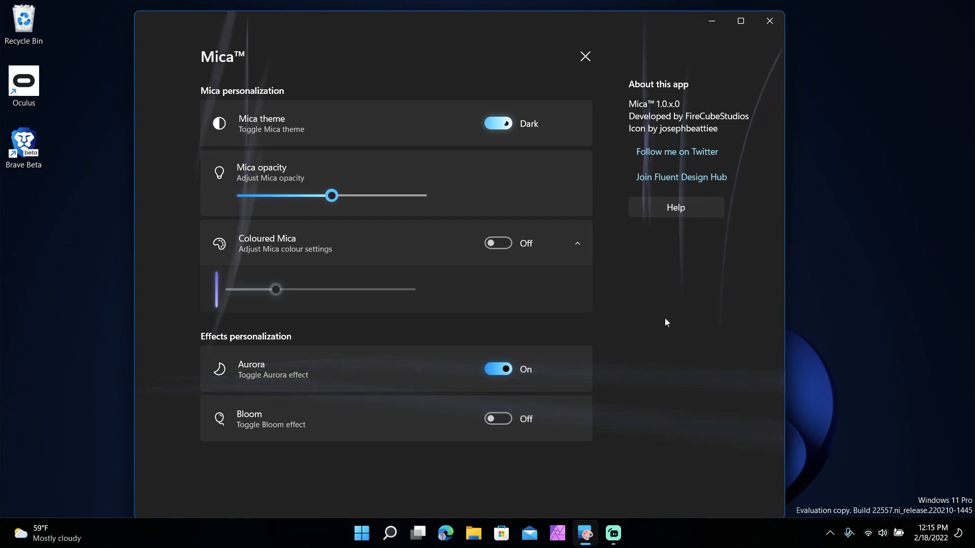
{"action": "left_click", "coordinate": [498, 368]}
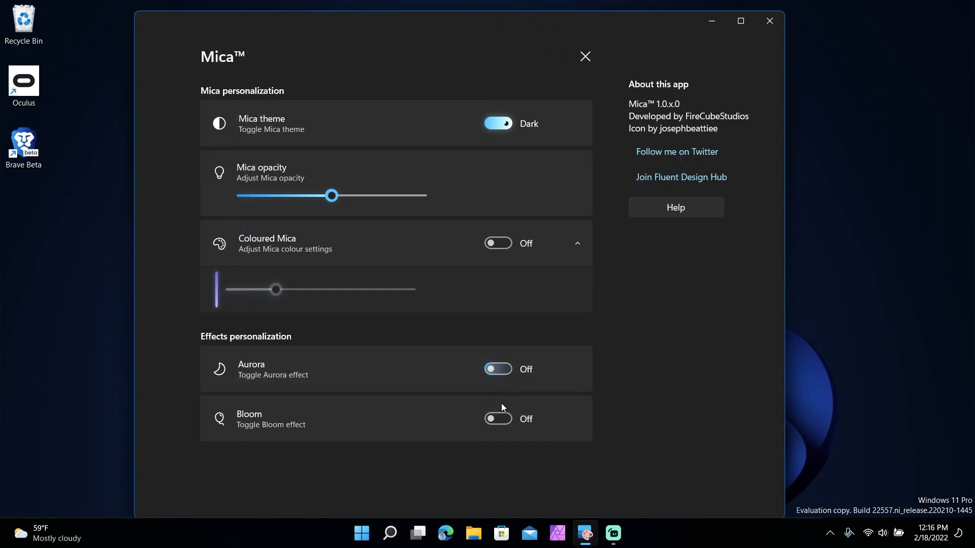
{"action": "left_click", "coordinate": [498, 419]}
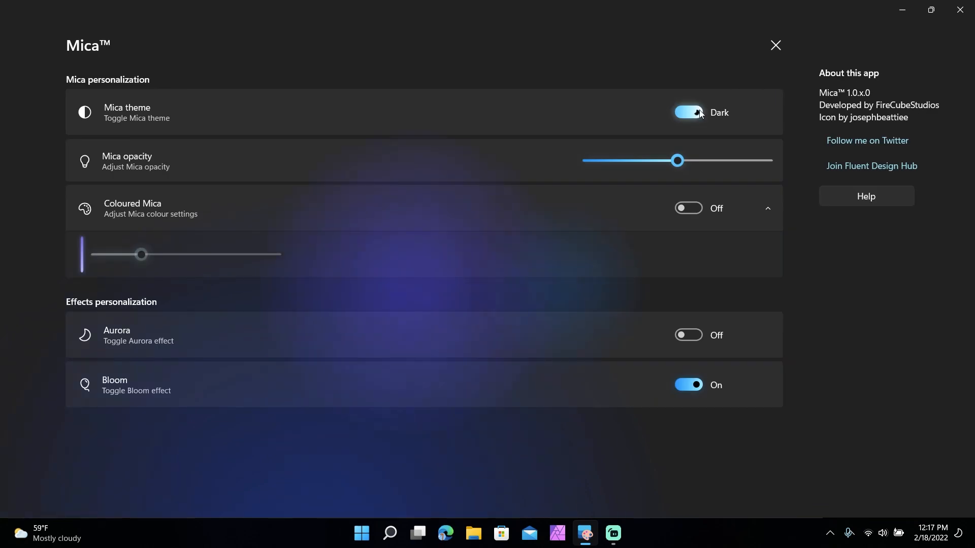
Step: Switch Mica to the Light theme, turn Bloom off and turn Coloured Mica on
{"action": "left_click", "coordinate": [689, 113]}
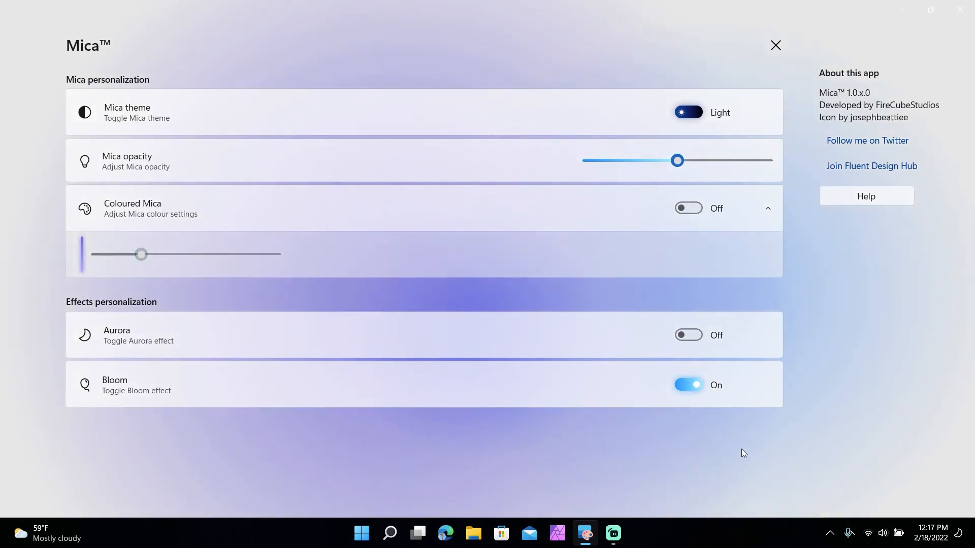
{"action": "left_click", "coordinate": [689, 384]}
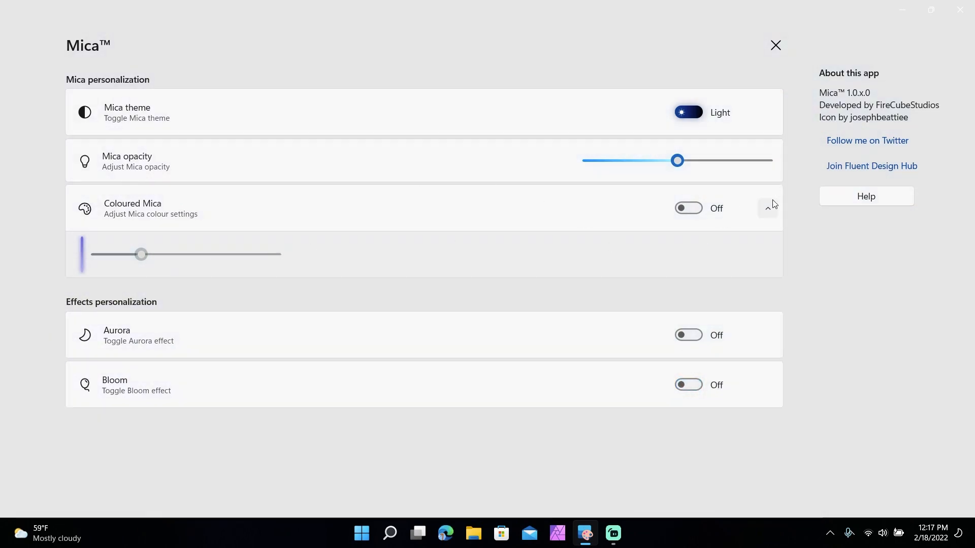
{"action": "left_click", "coordinate": [688, 208]}
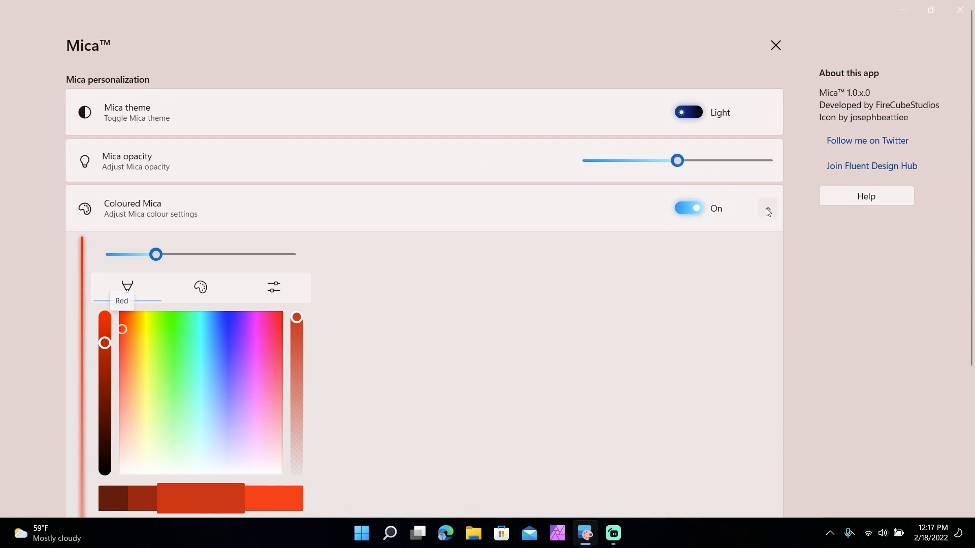
Step: Collapse the Coloured Mica colour settings section, keeping the red tint on
{"action": "left_click", "coordinate": [767, 208]}
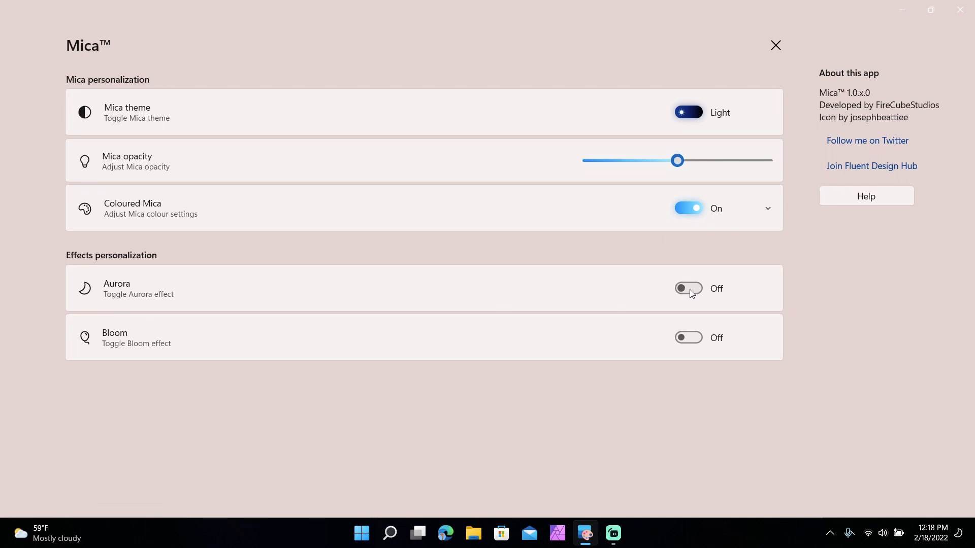
Step: Switch Aurora and Bloom on and close the Mica settings panel
{"action": "left_click", "coordinate": [688, 288]}
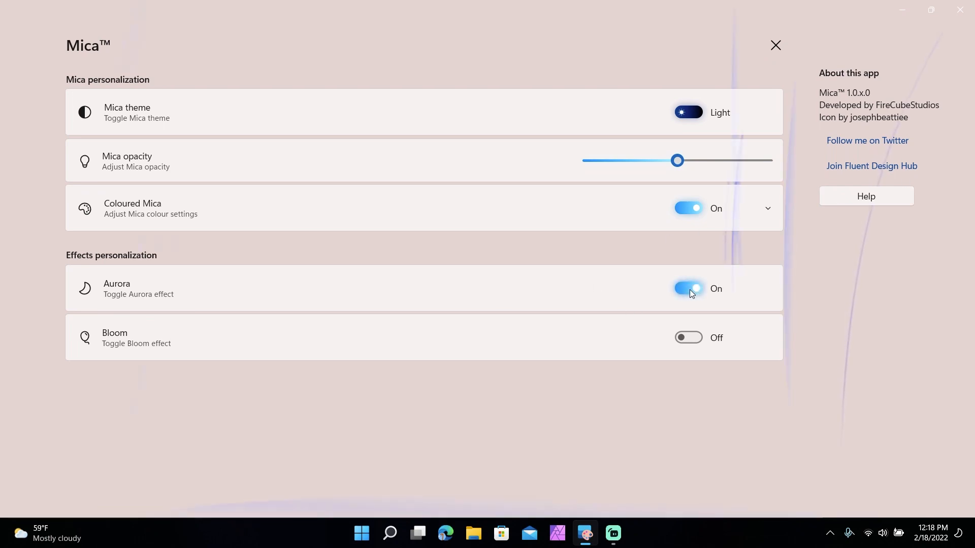
{"action": "left_click", "coordinate": [688, 337]}
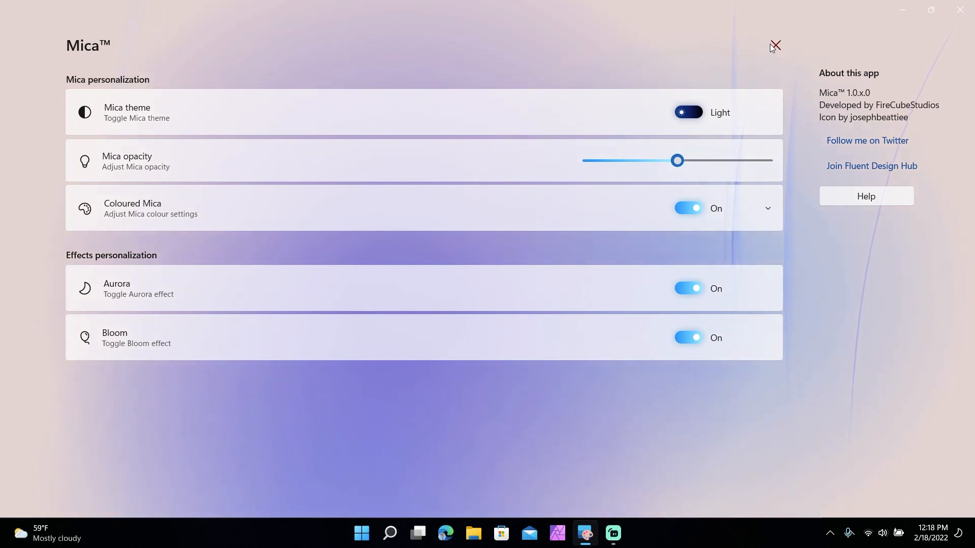
{"action": "left_click", "coordinate": [774, 45]}
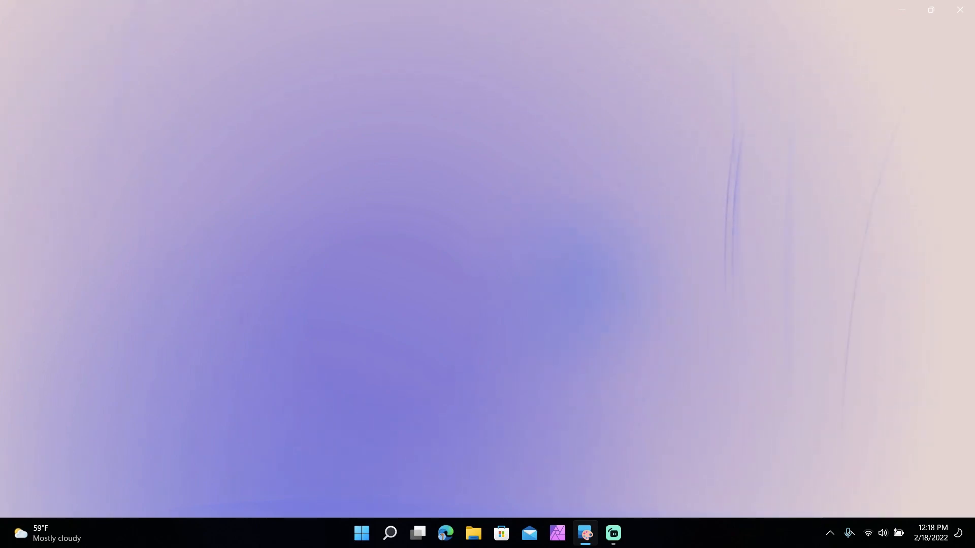
{"action": "left_click", "coordinate": [627, 539]}
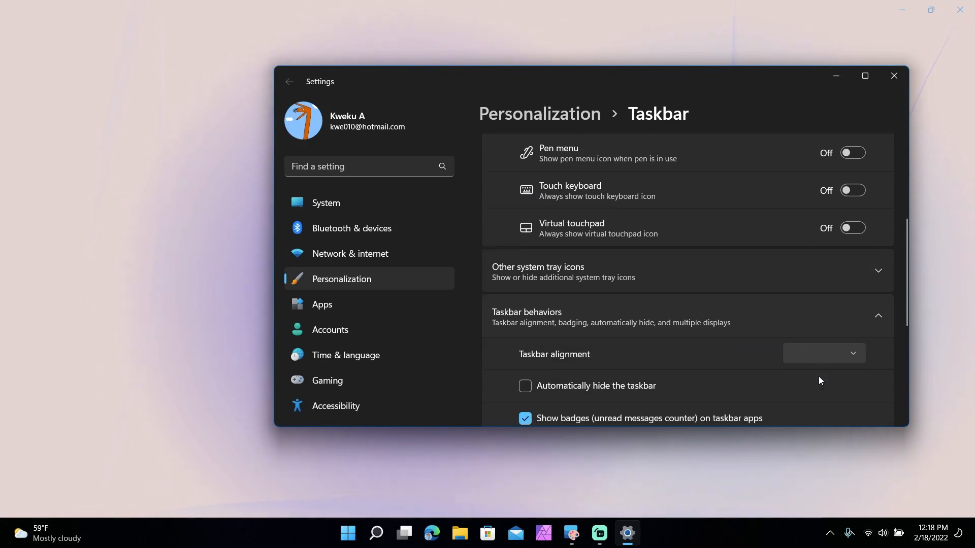
Step: Tick Automatically hide the taskbar under Taskbar behaviors
{"action": "scroll", "scroll_direction": "down", "scroll_amount": 3}
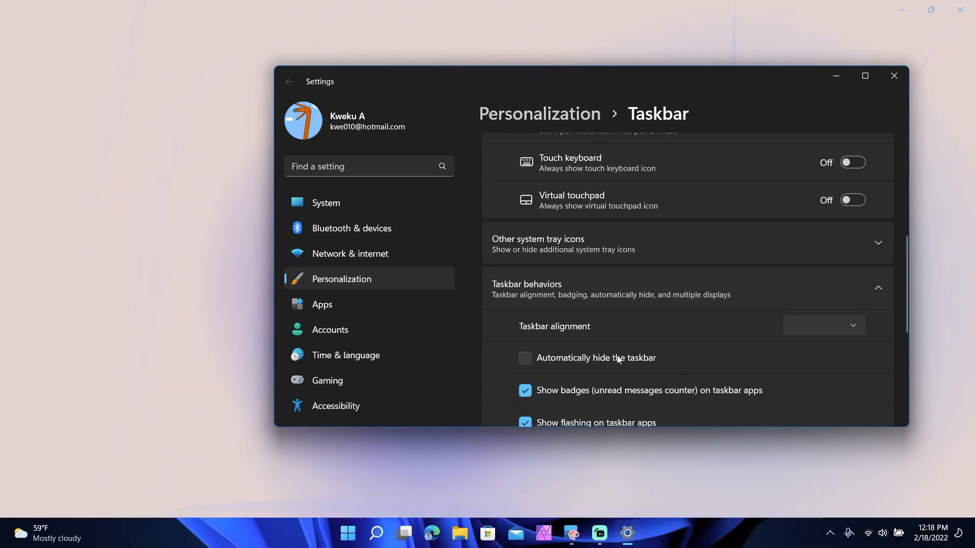
{"action": "left_click", "coordinate": [525, 358]}
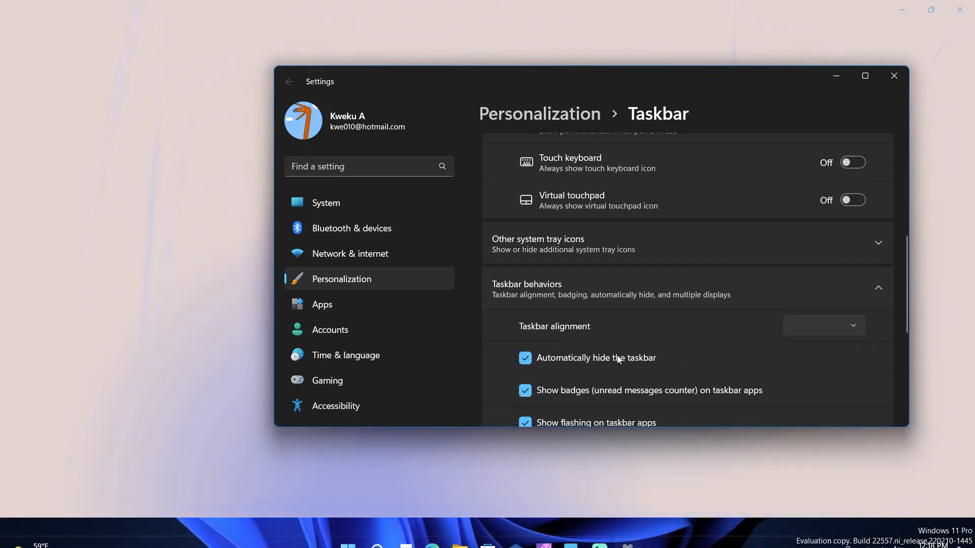